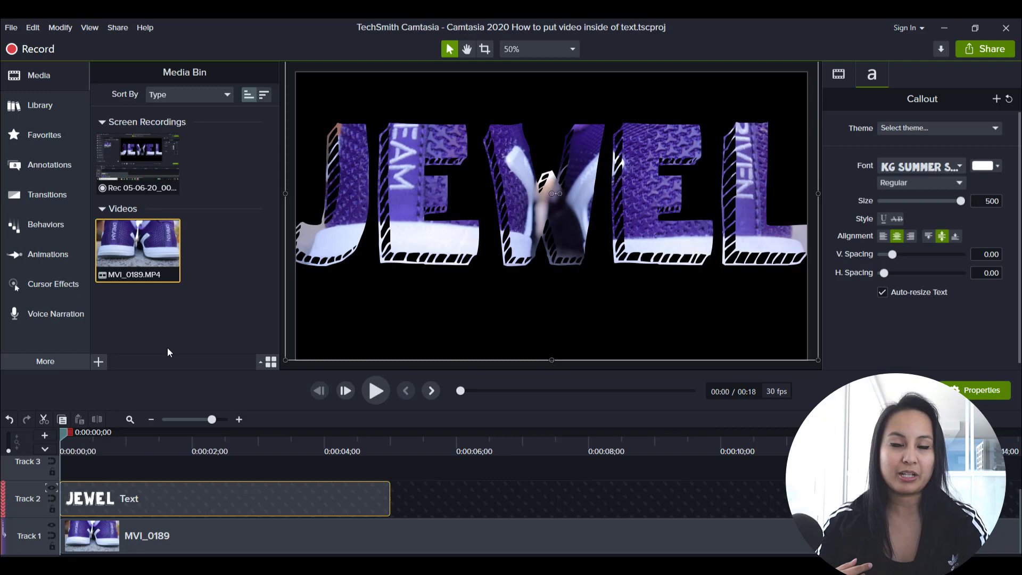
mouse_move(225, 338)
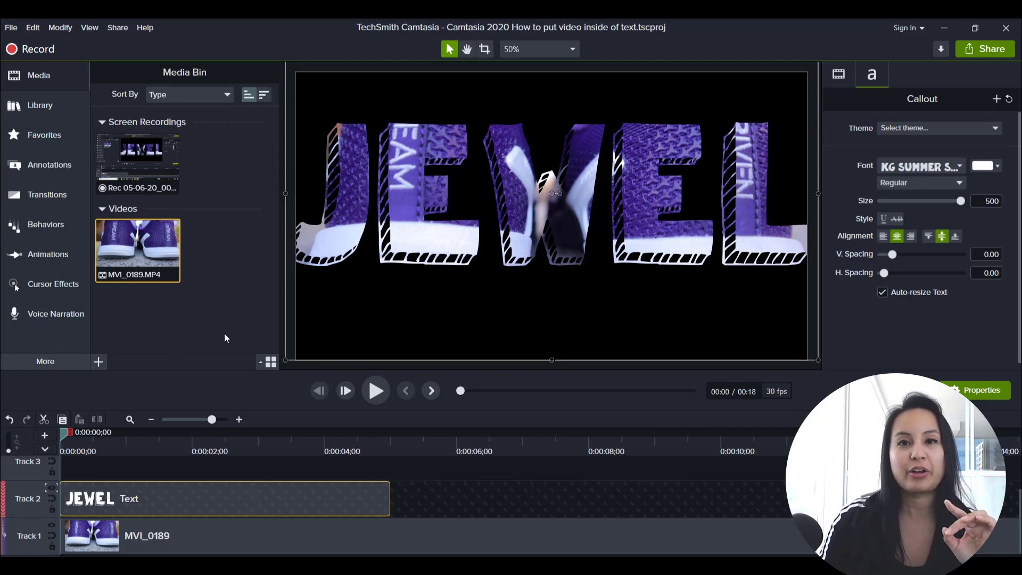
mouse_move(165, 293)
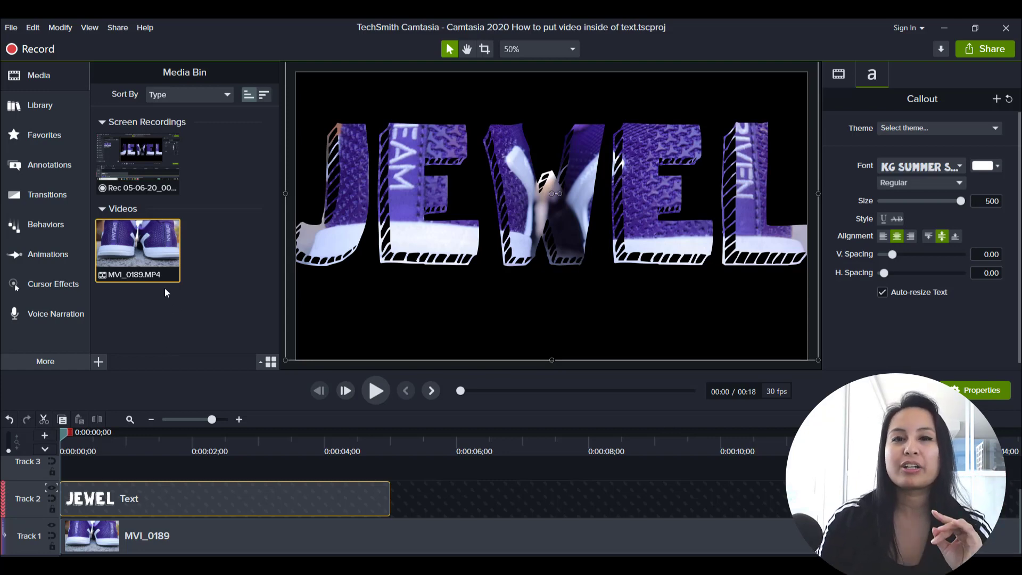
mouse_move(132, 270)
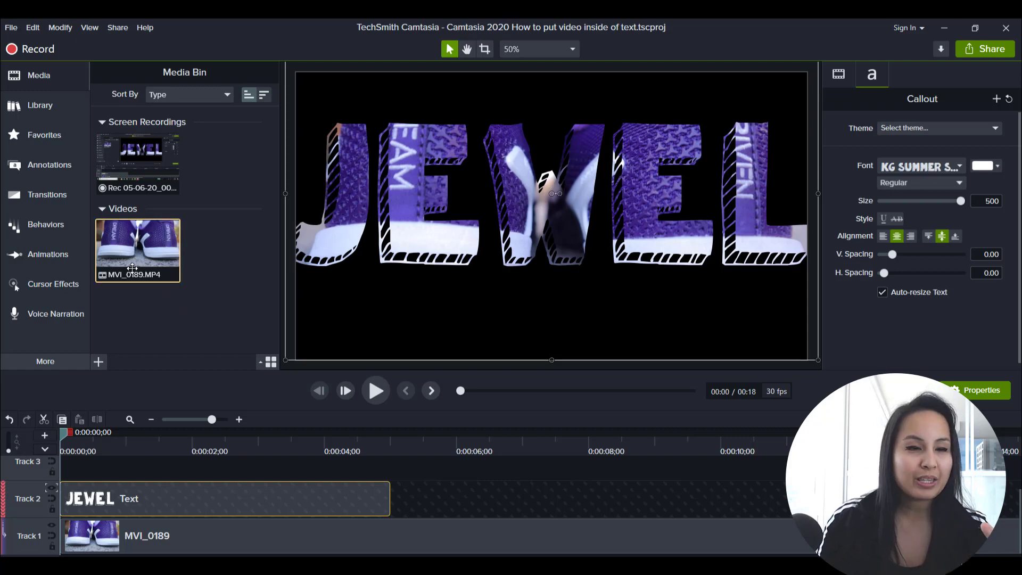
mouse_move(240, 317)
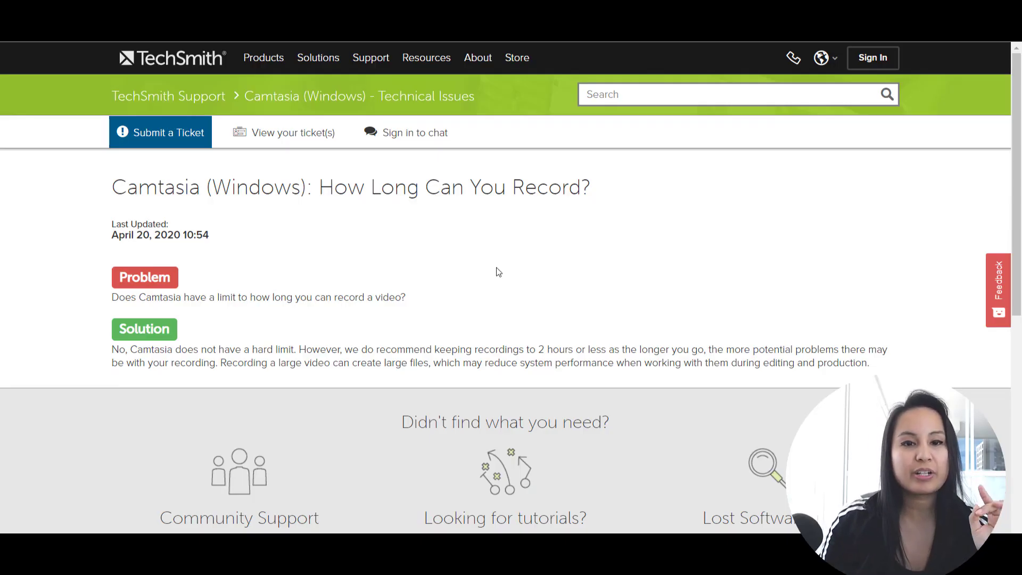
mouse_move(137, 403)
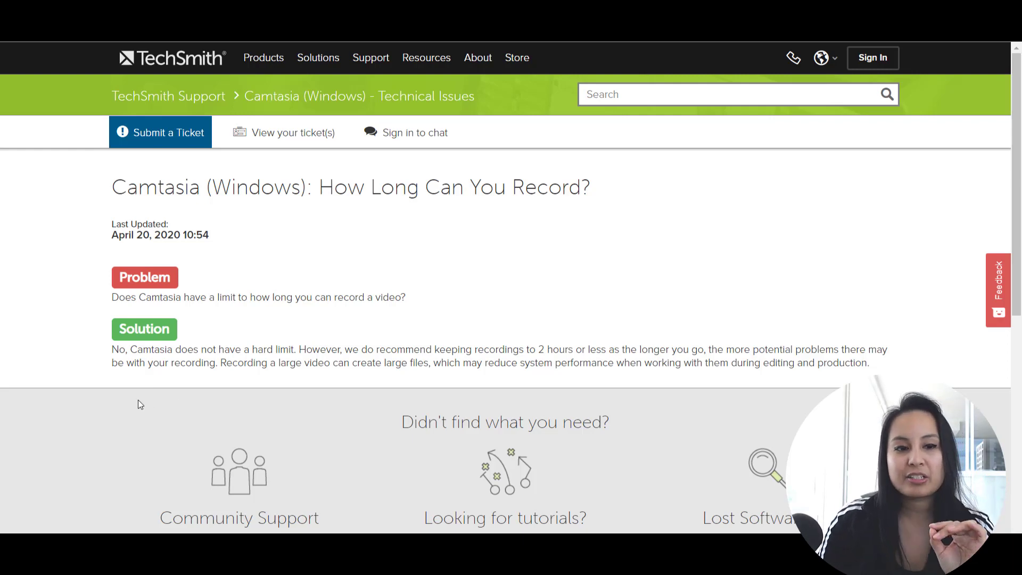
mouse_move(139, 389)
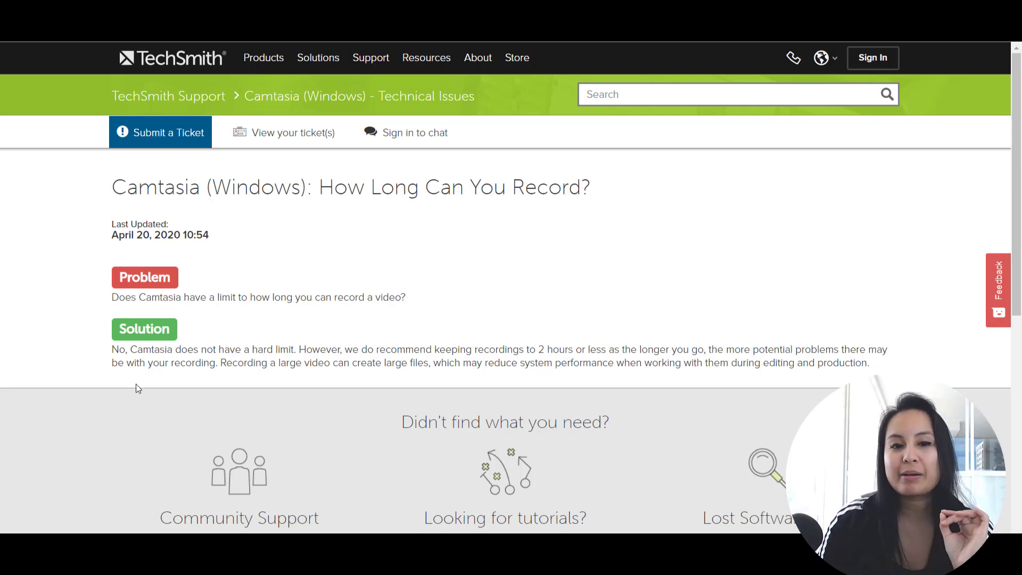
mouse_move(352, 378)
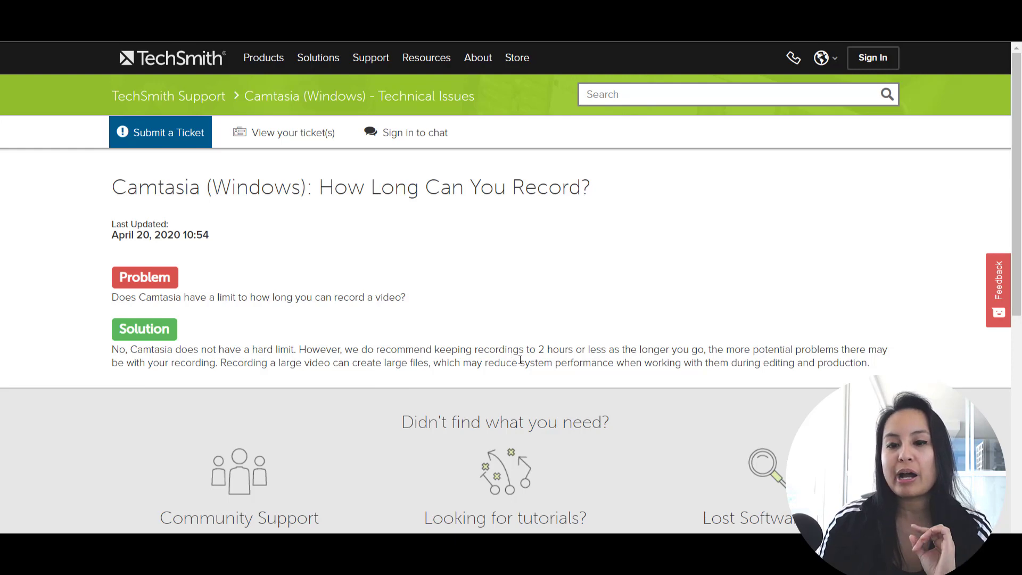
mouse_move(622, 329)
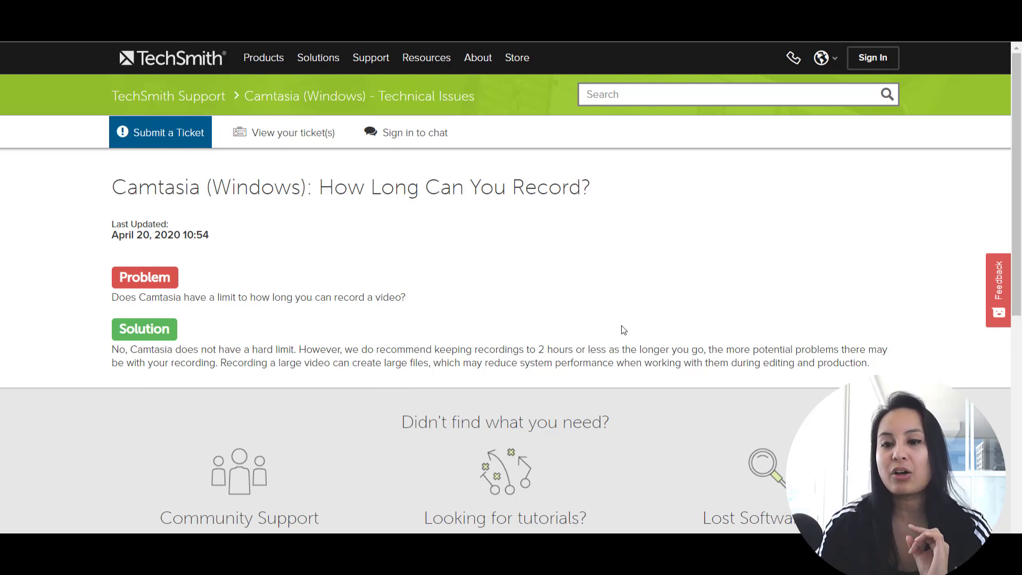
mouse_move(801, 330)
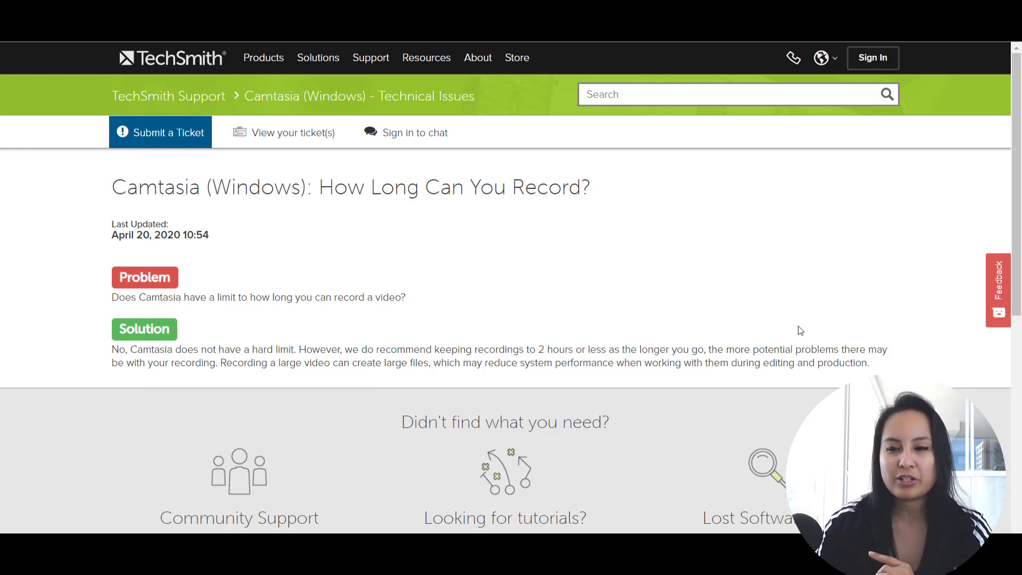
mouse_move(817, 330)
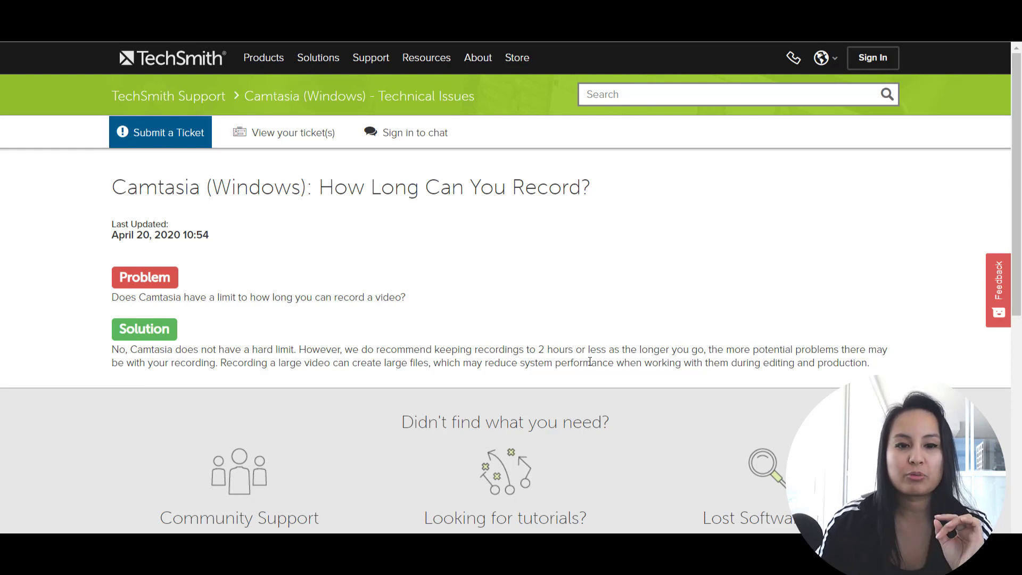
mouse_move(353, 338)
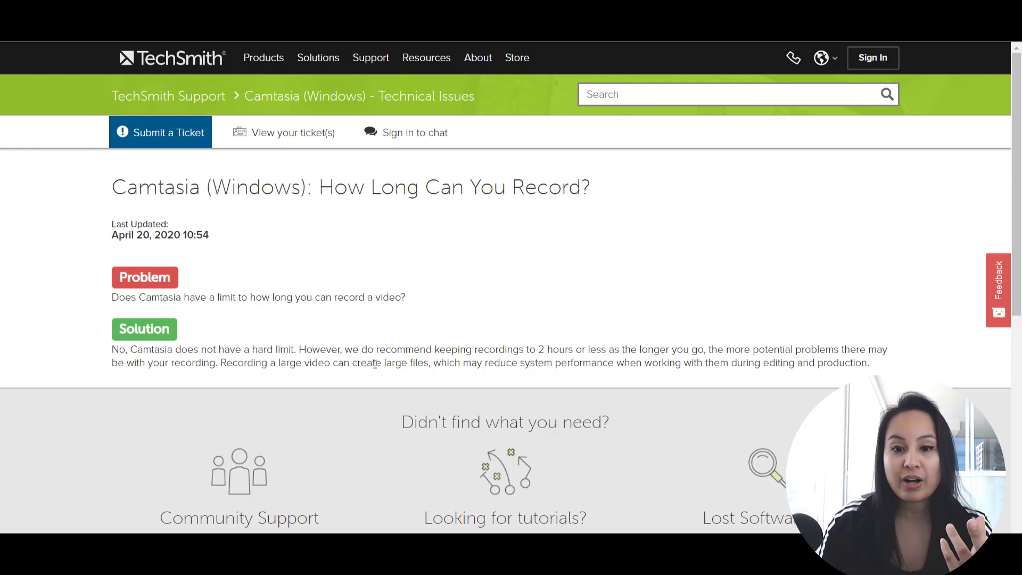
mouse_move(581, 386)
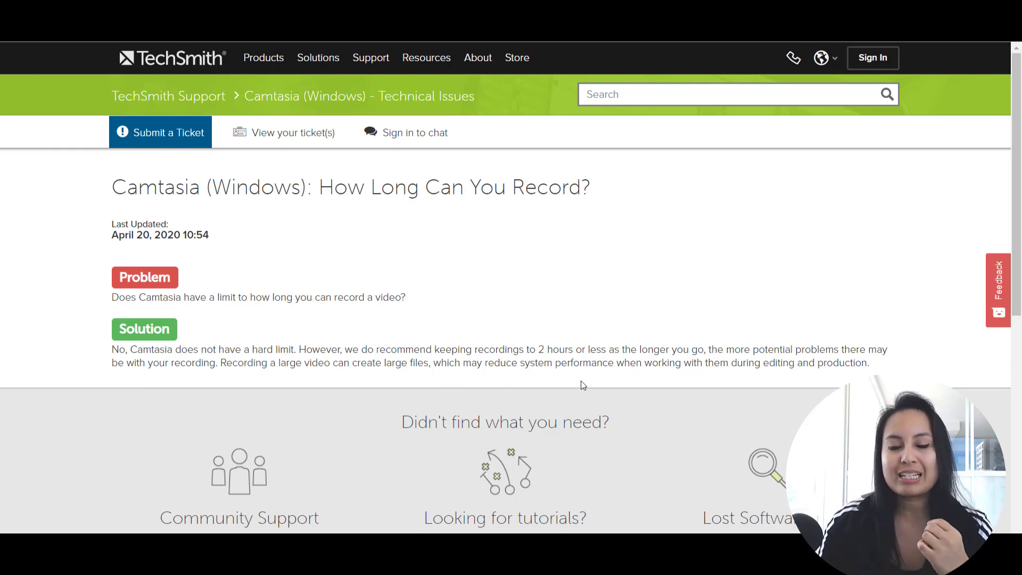
mouse_move(660, 361)
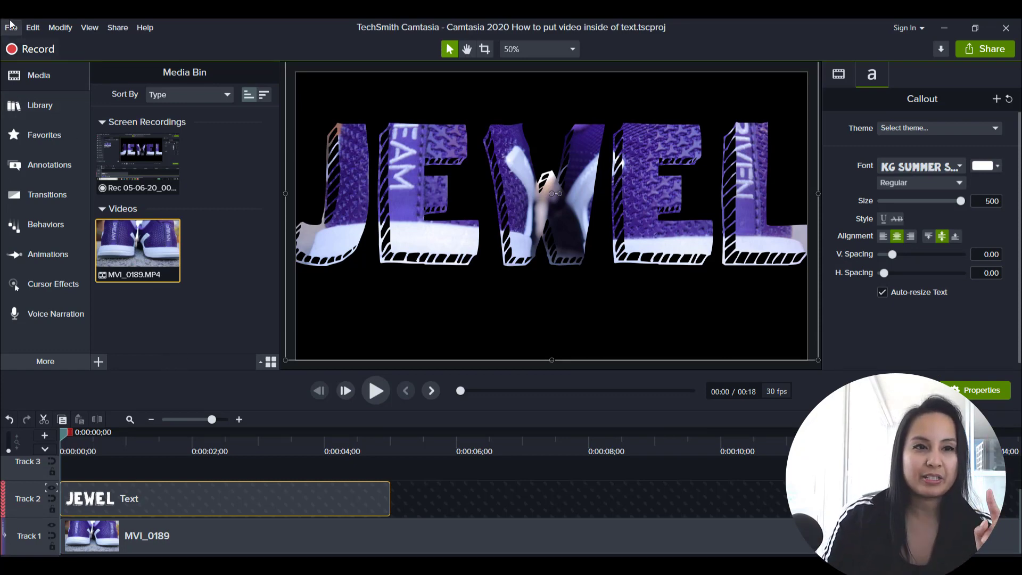
mouse_move(30, 48)
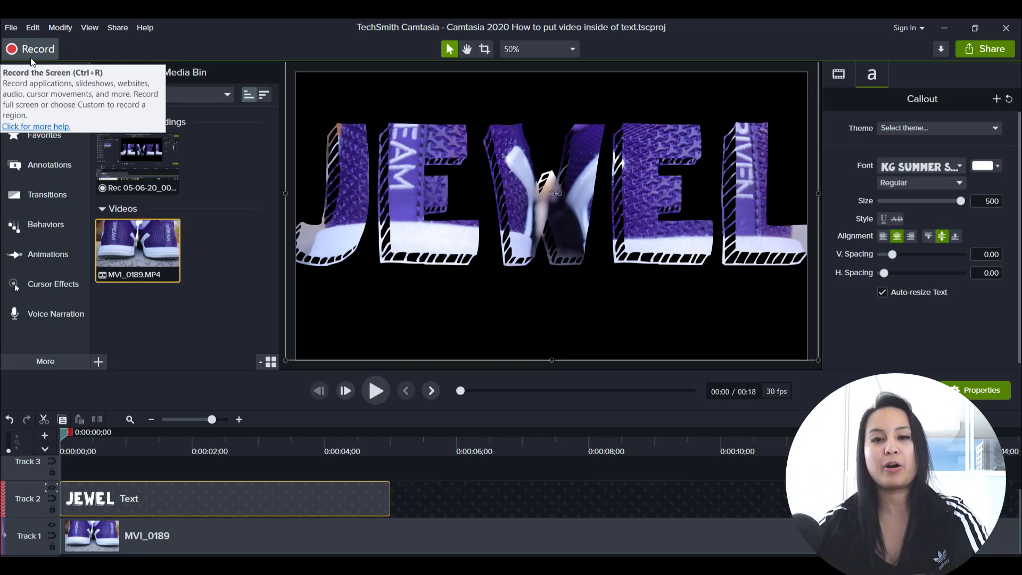
mouse_move(242, 260)
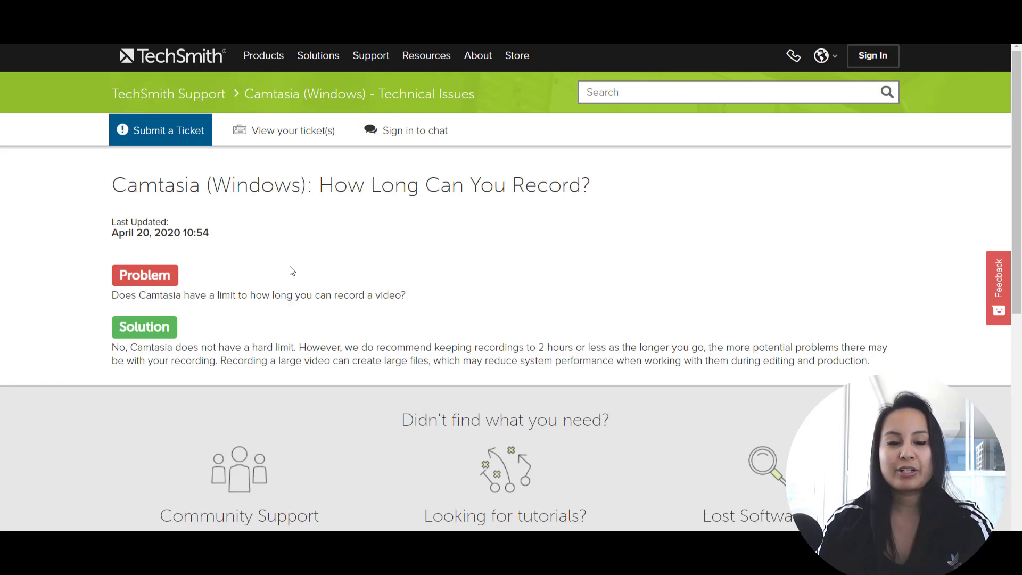
mouse_move(202, 406)
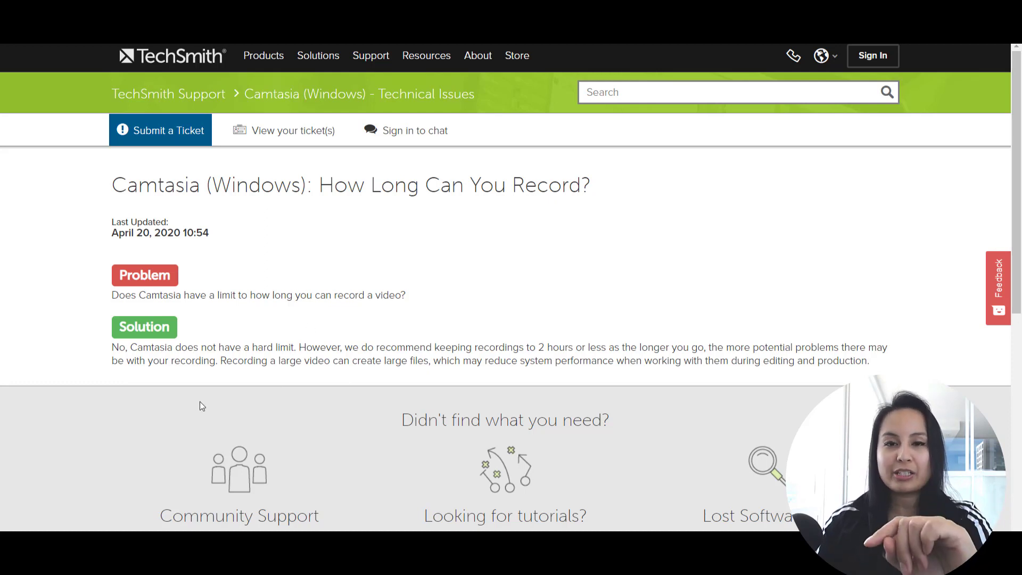
mouse_move(182, 413)
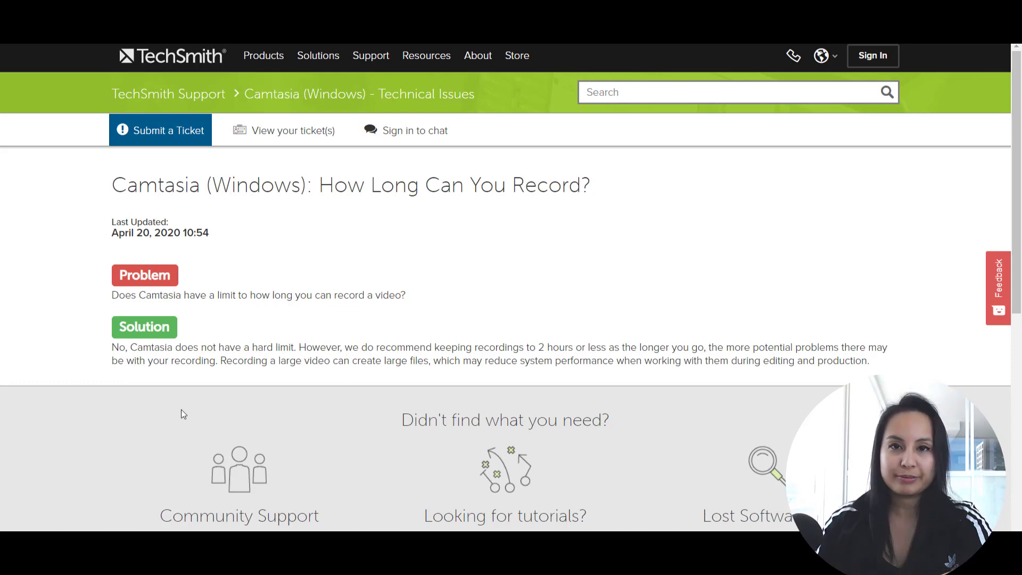